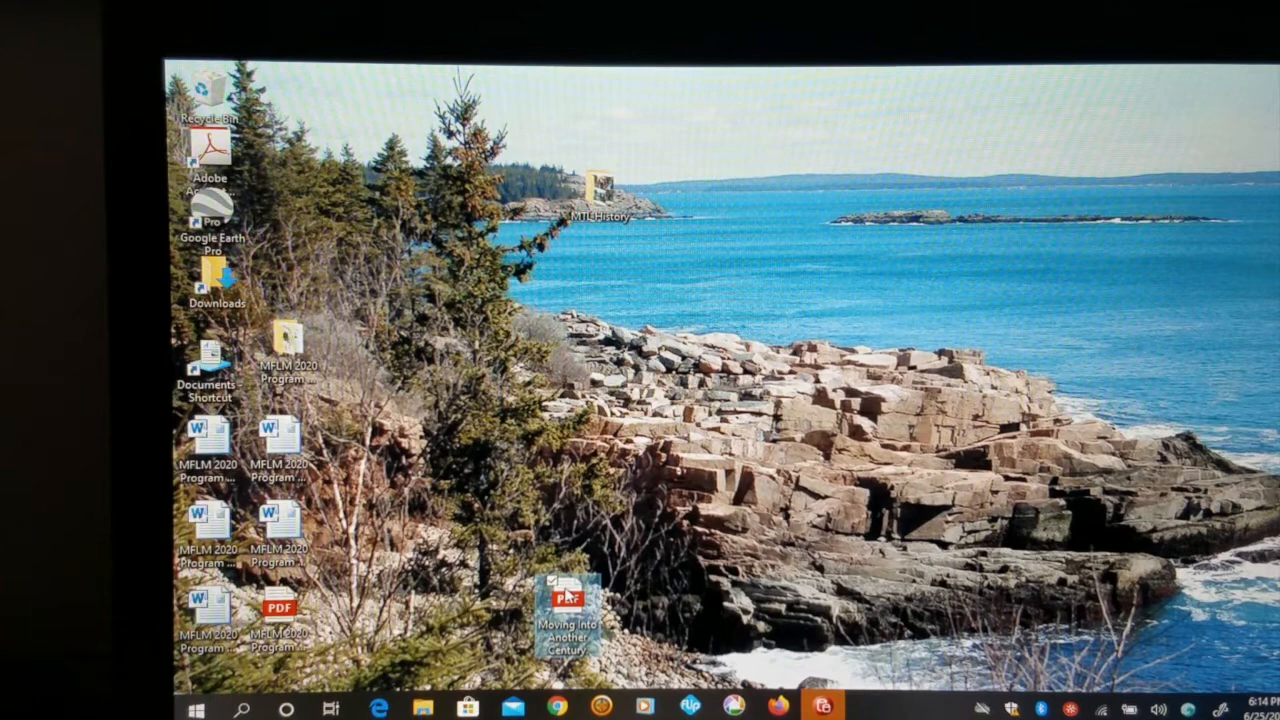
- Open the 'Moving Into Another Century' PDF from the desktop in Edge
double_click(568, 600)
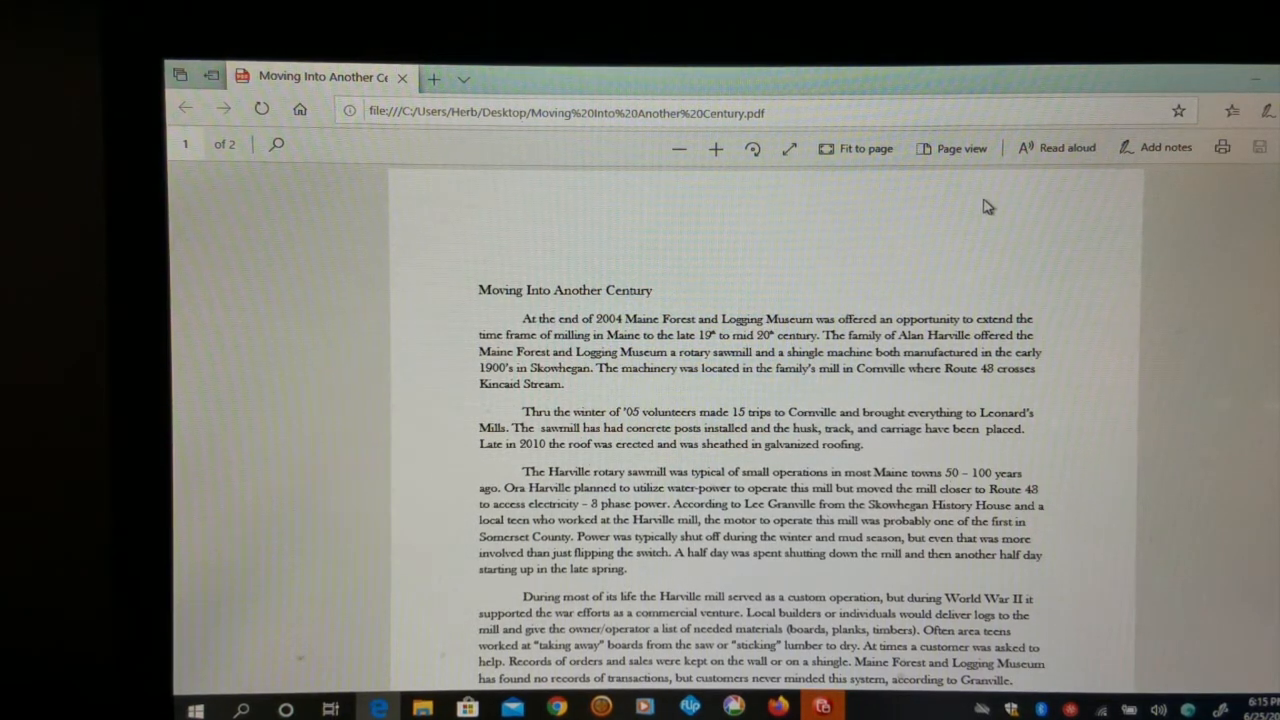
mouse_move(1064, 148)
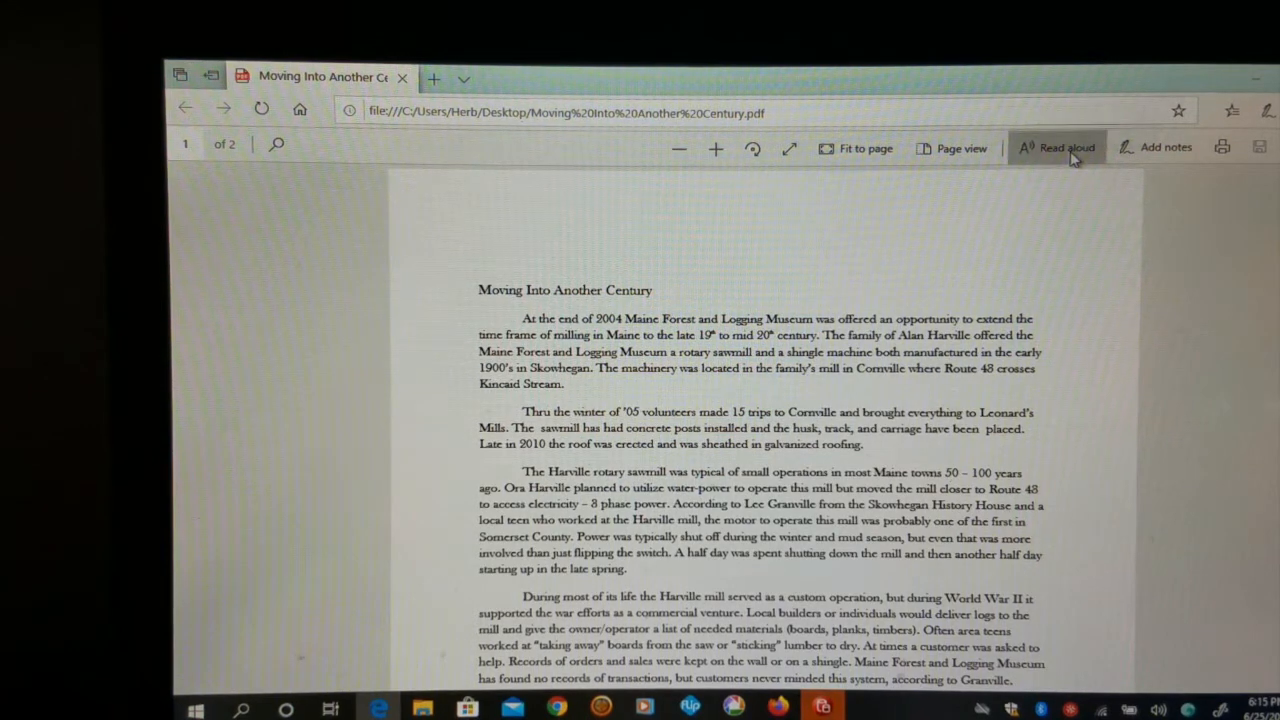
- Start Read aloud narration of the PDF with word-by-word highlighting
click(1056, 148)
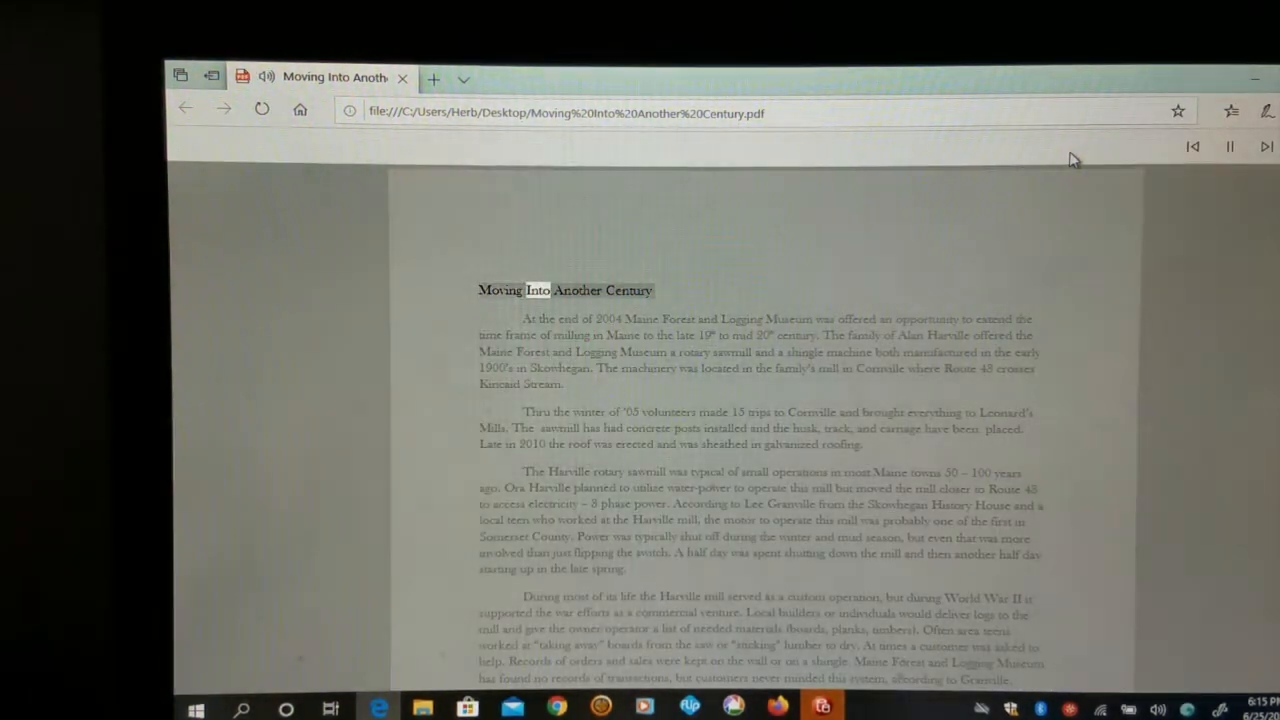